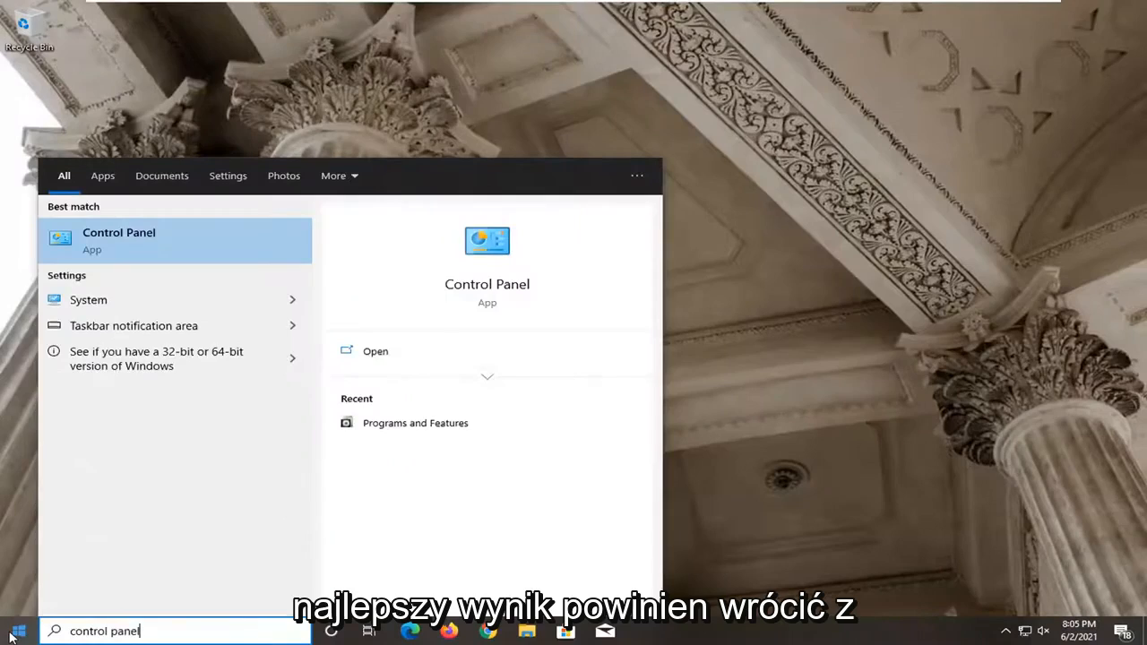
- Reach Programs and Features via Control Panel from the Start search results
click(997, 140)
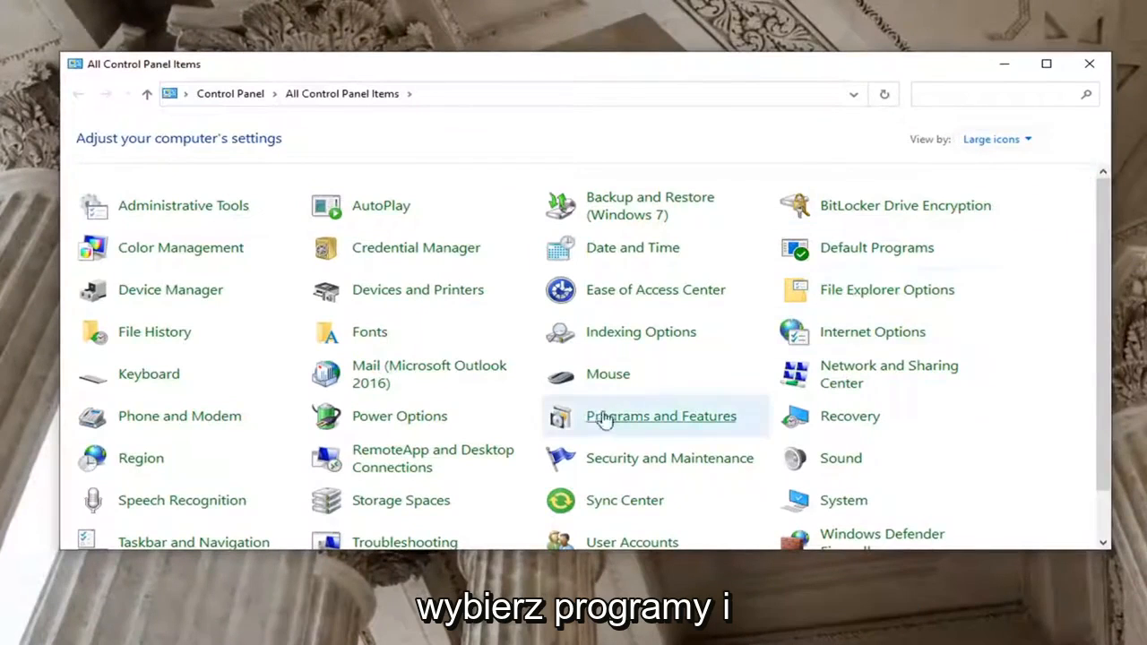
click(660, 415)
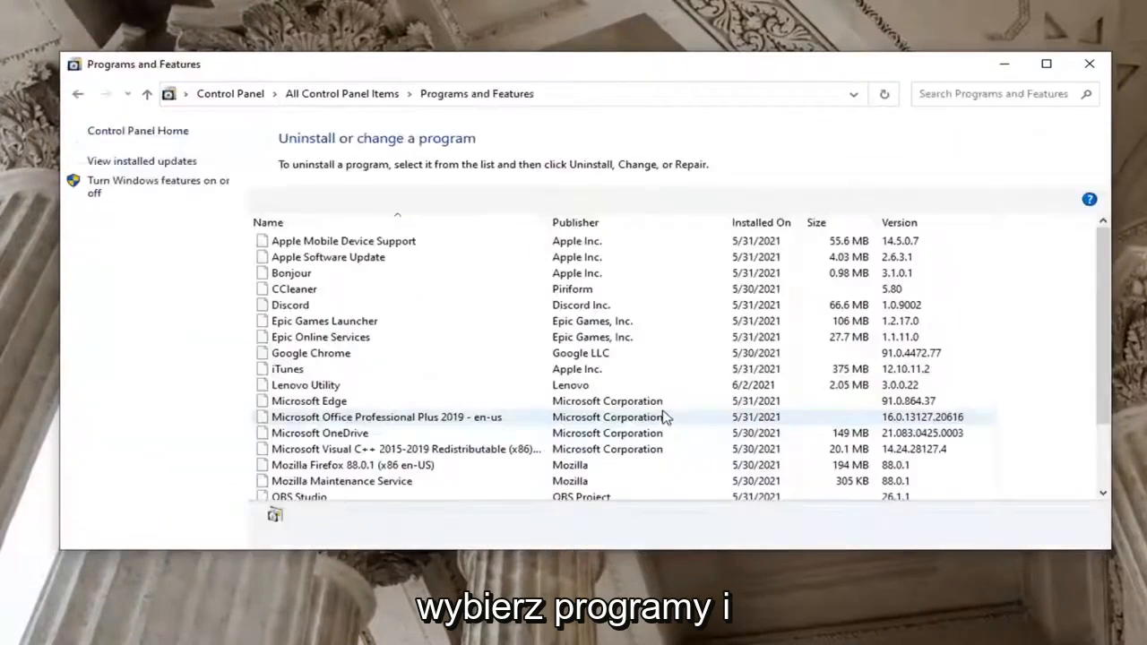
- Select Epic Games Launcher, start its uninstall and answer Yes to the removal prompt
click(324, 321)
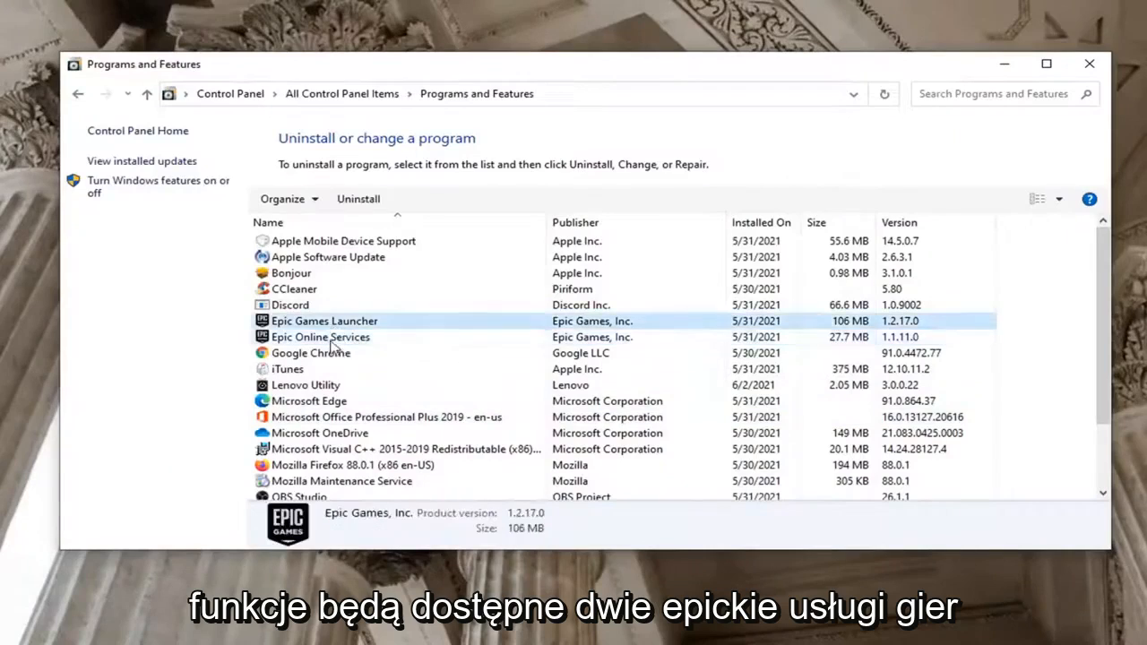
click(319, 337)
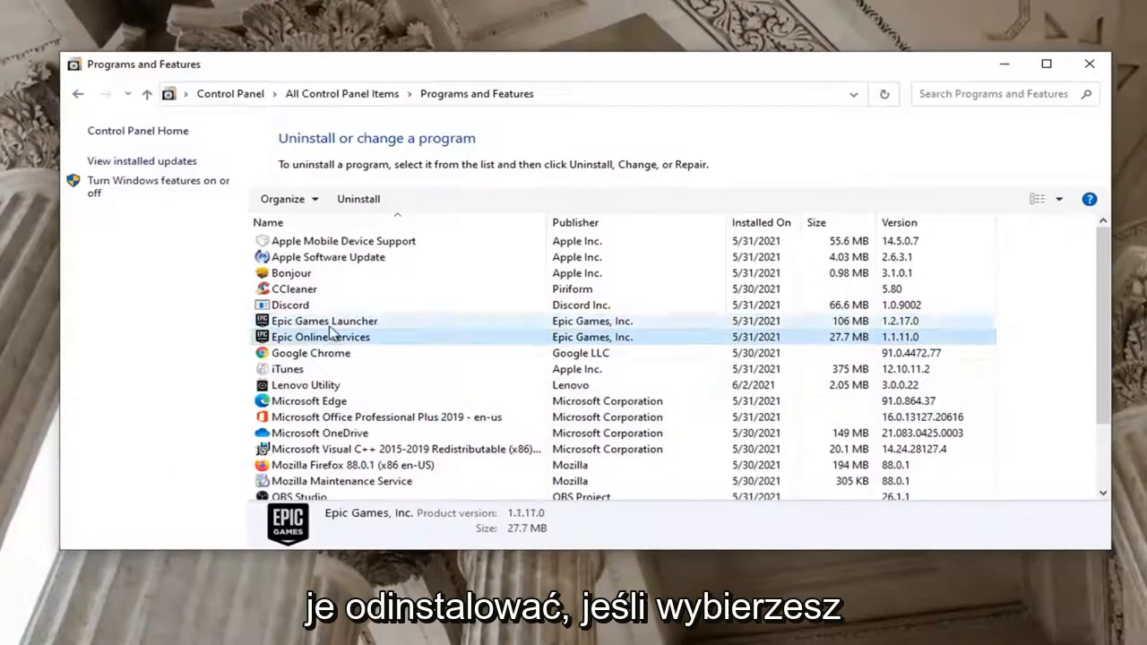
click(325, 321)
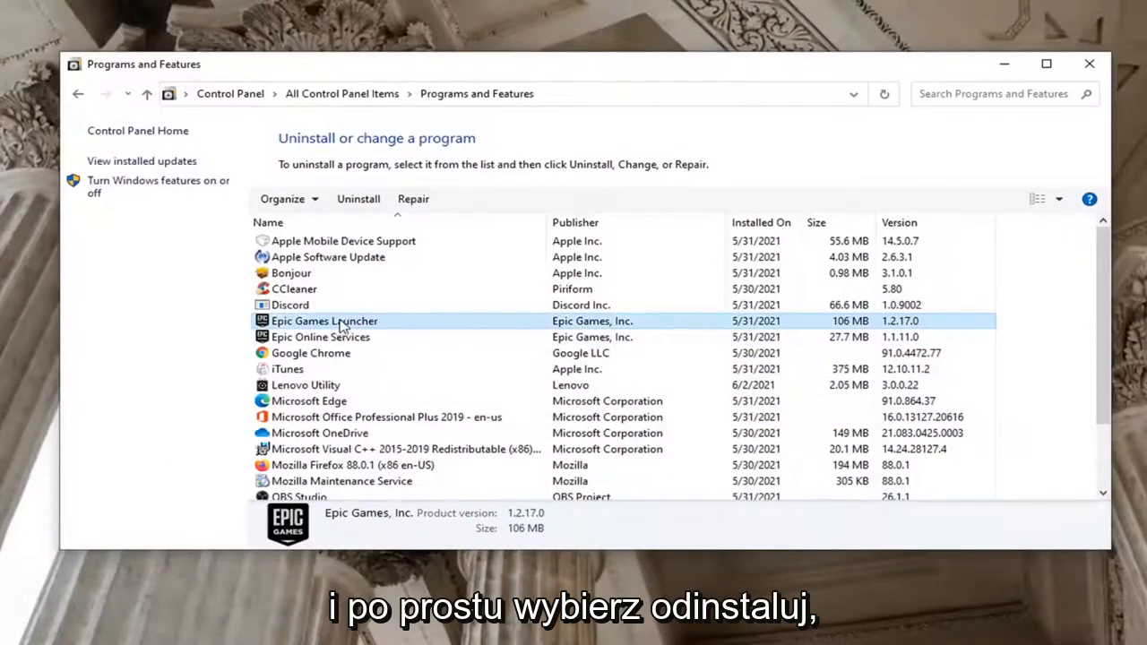
click(359, 197)
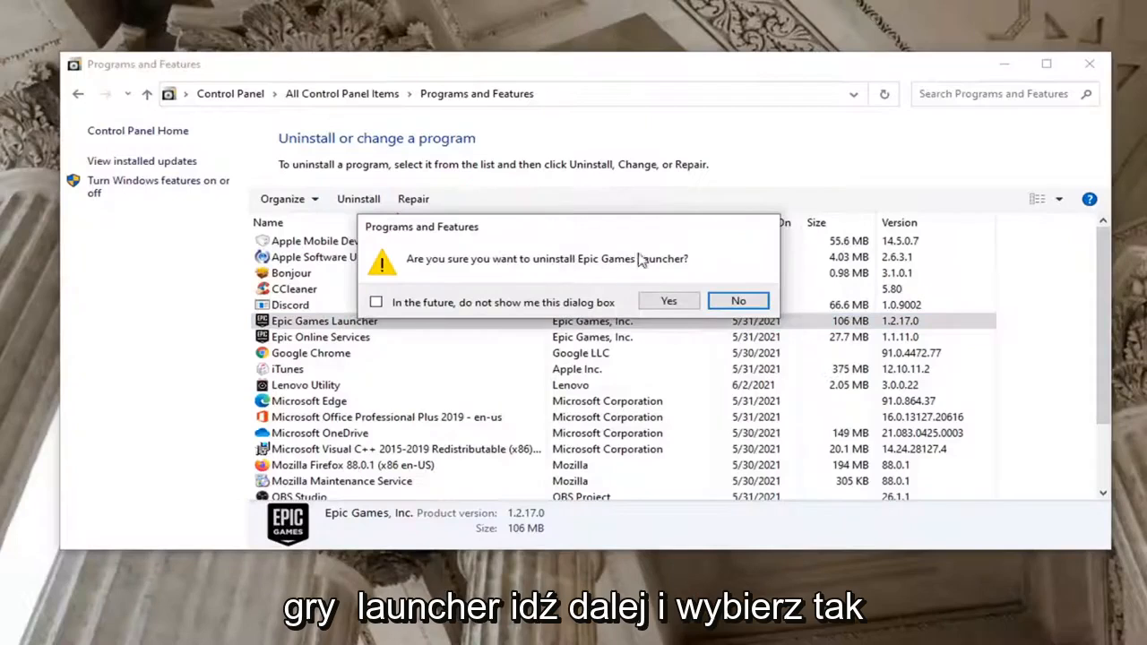
click(668, 301)
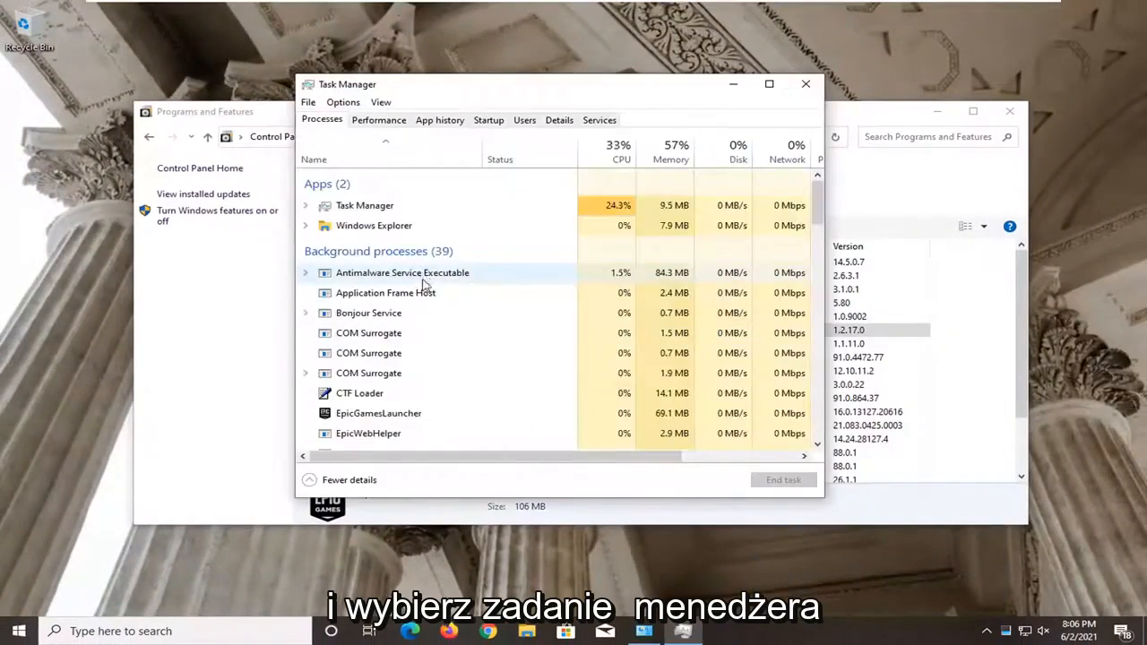
- End the still-running EpicGamesLauncher background process in Task Manager
scroll(down, 3)
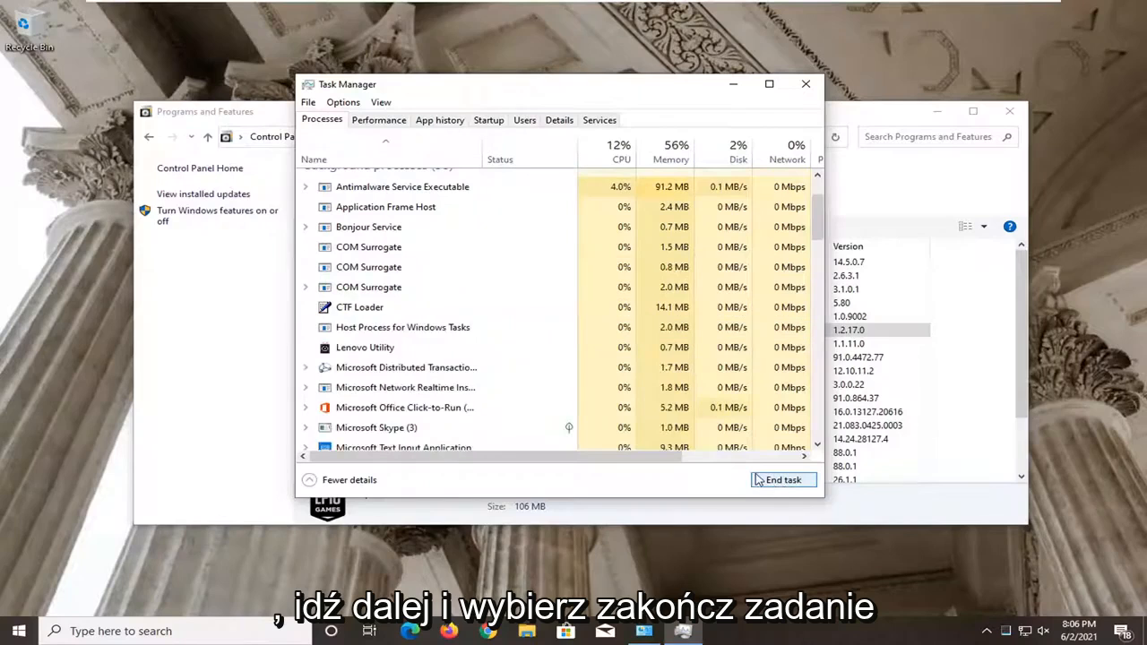
click(782, 480)
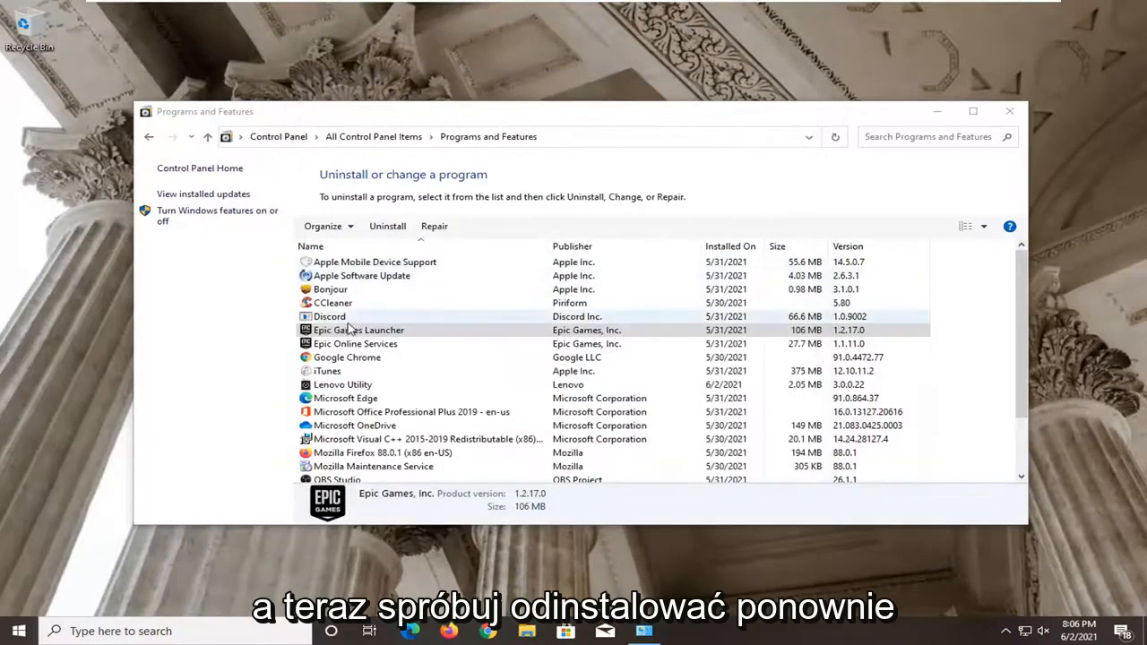
- Uninstall Epic Games Launcher, confirming removal and the User Account Control prompt
click(387, 225)
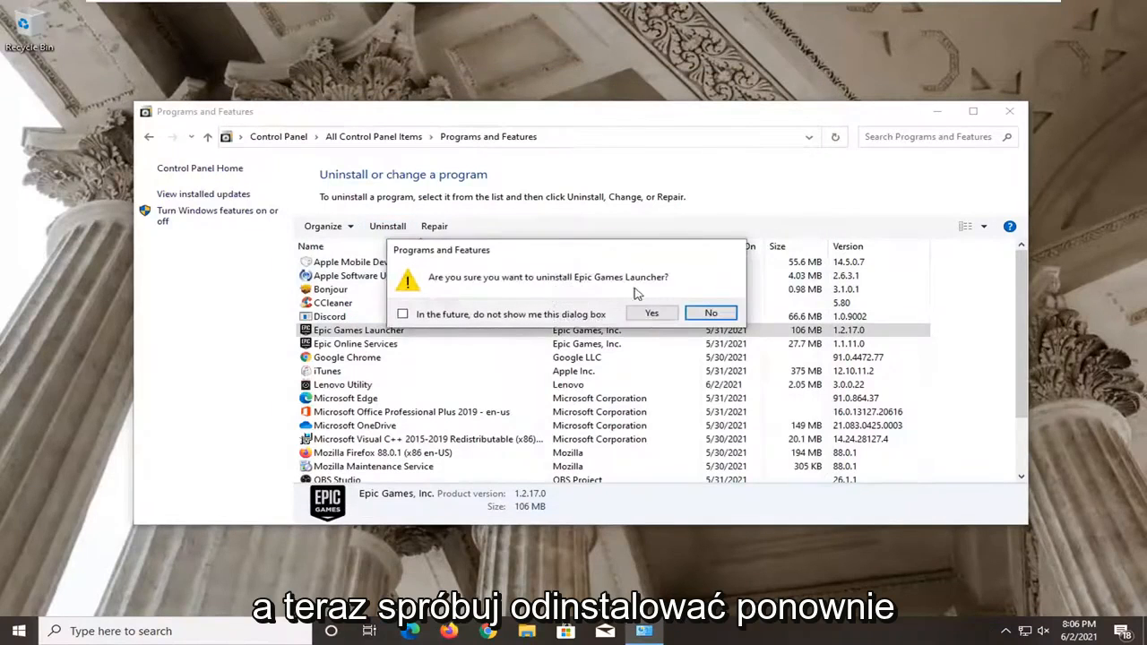
click(652, 312)
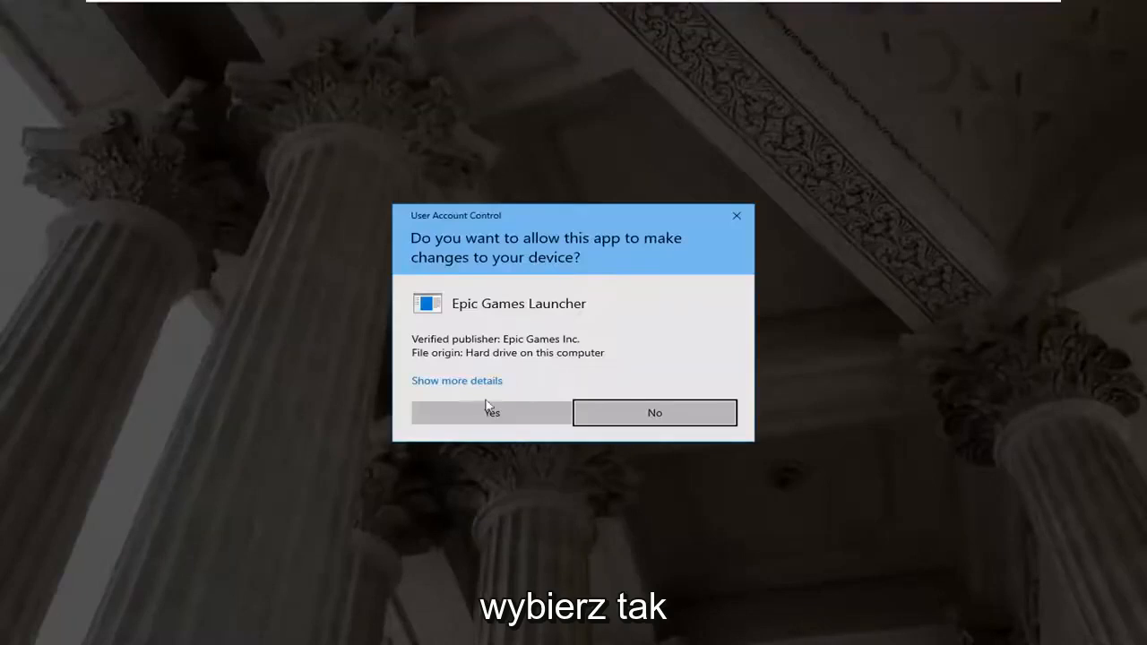
click(491, 413)
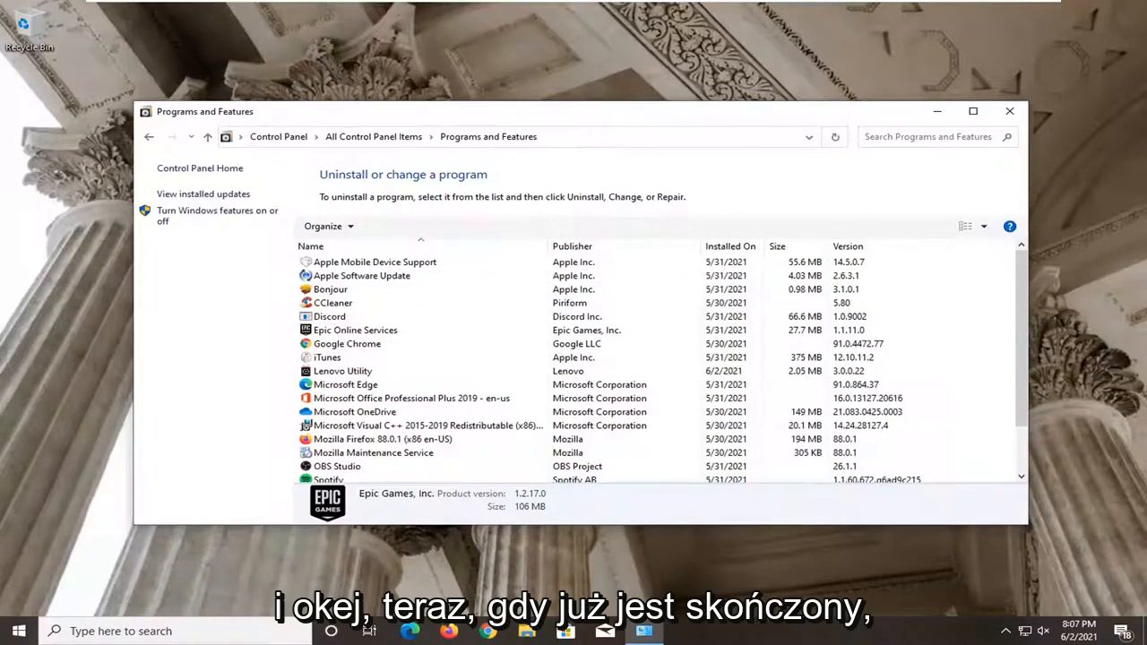
- Uninstall Epic Online Services, confirming removal and the User Account Control prompt
click(355, 329)
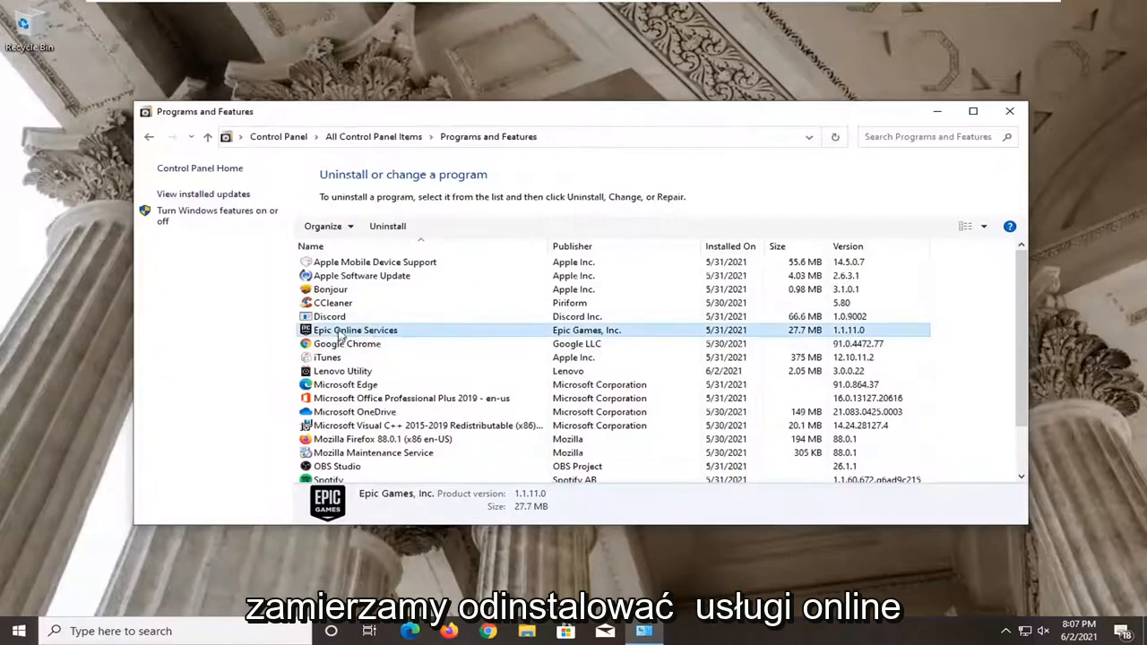
click(387, 226)
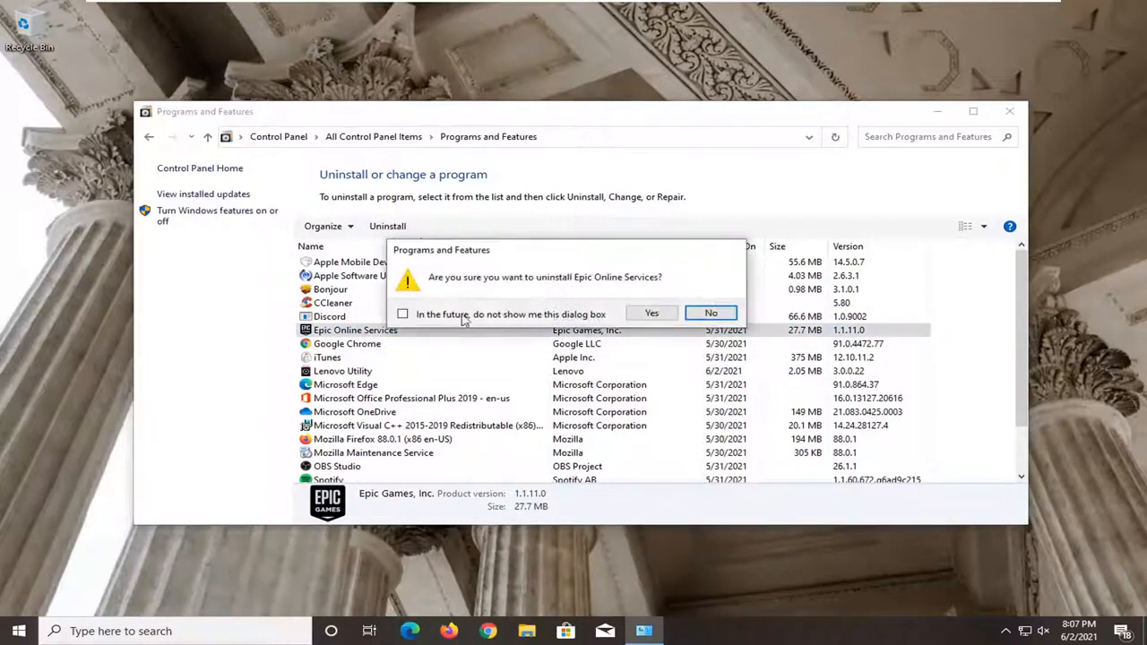
click(652, 312)
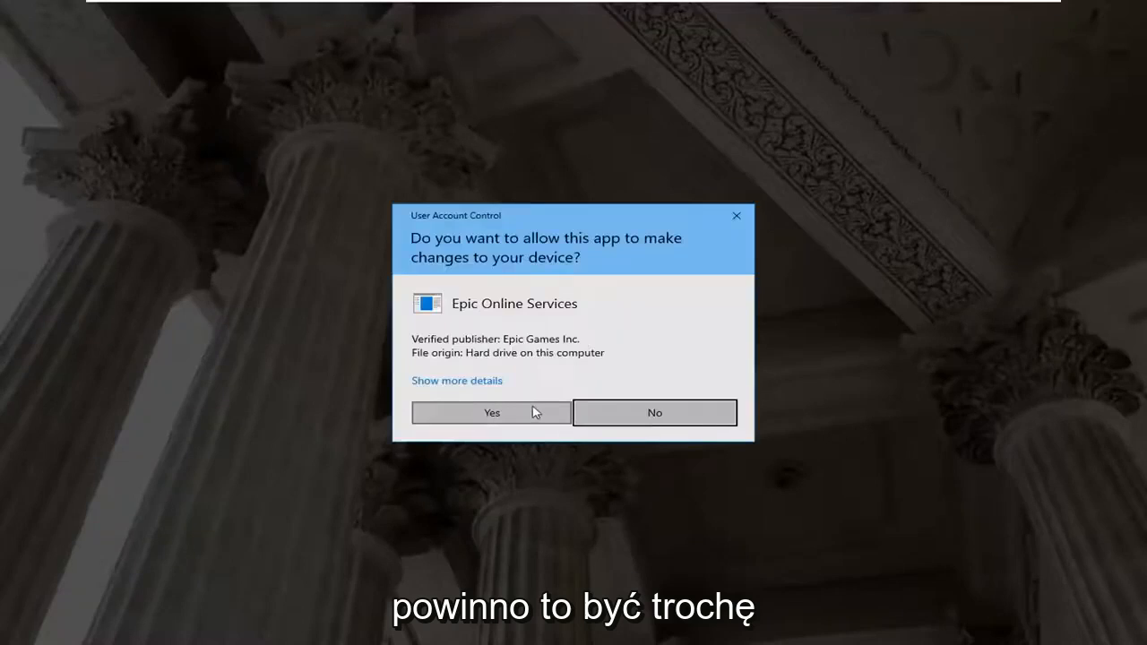
click(491, 413)
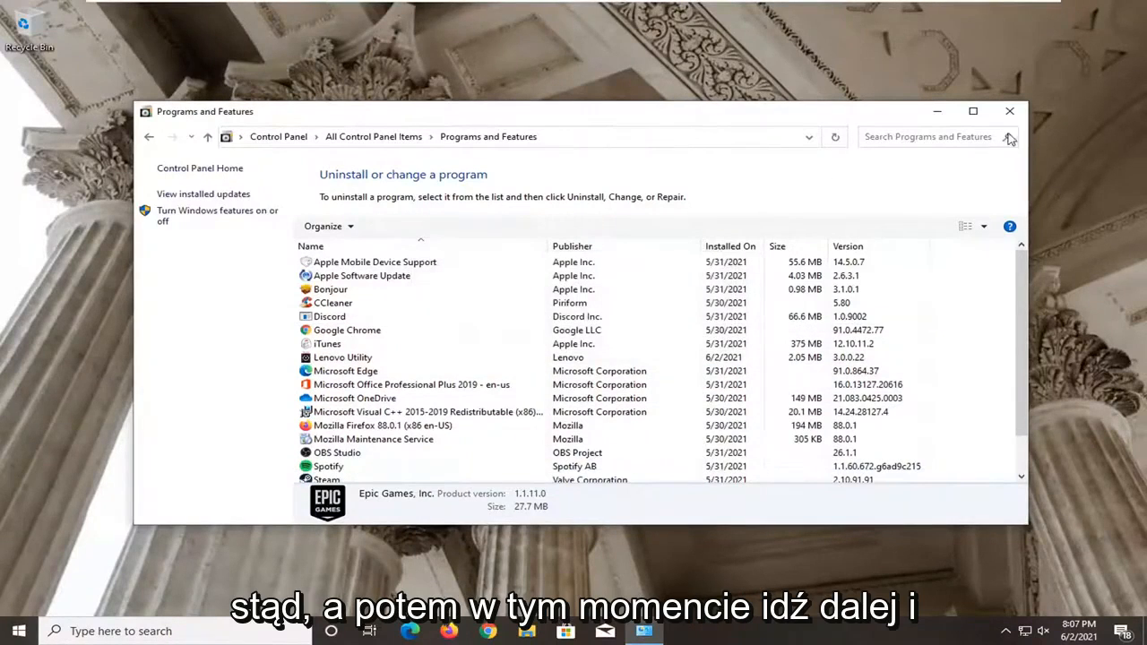
- Close Programs and Features and restart the PC from the Start menu's Power options
click(18, 631)
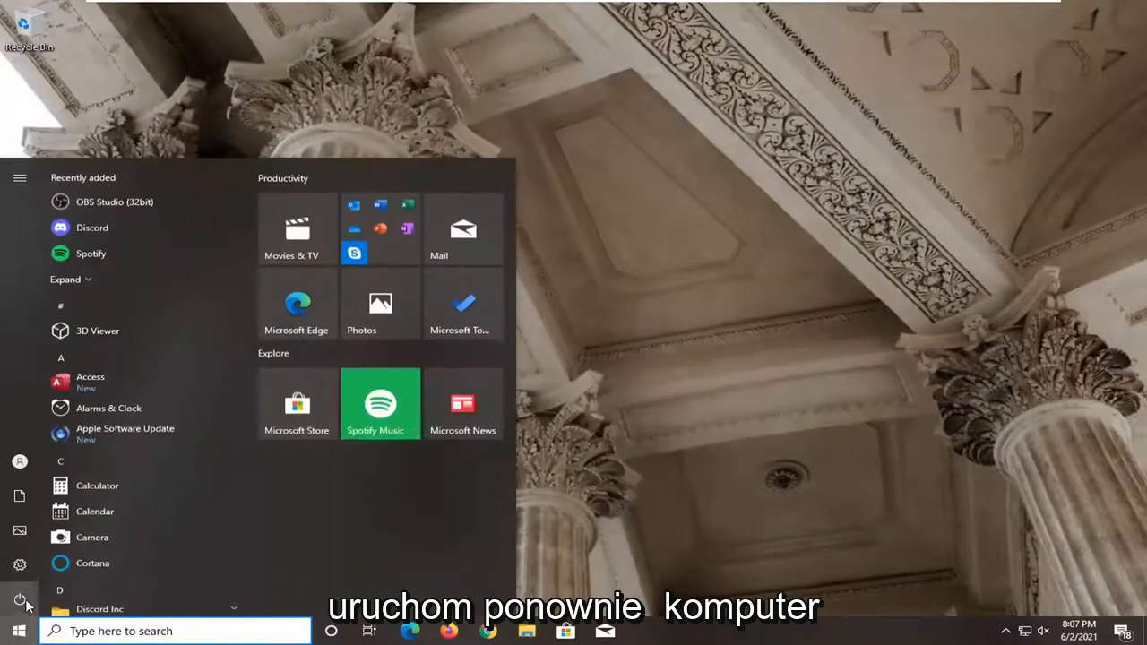
click(20, 598)
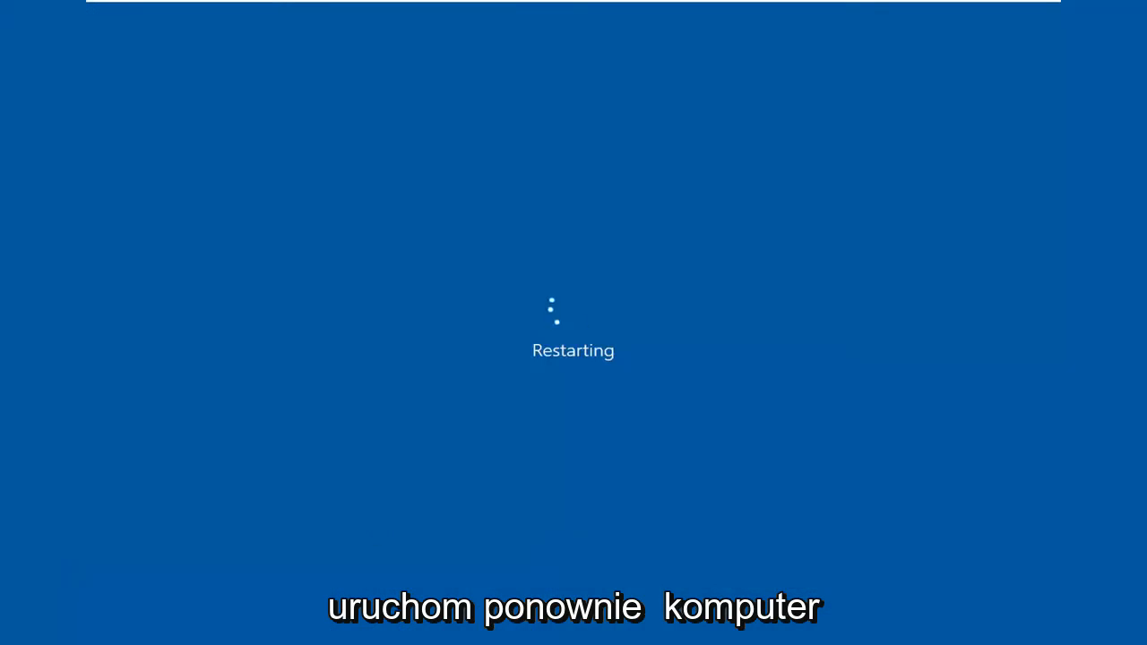